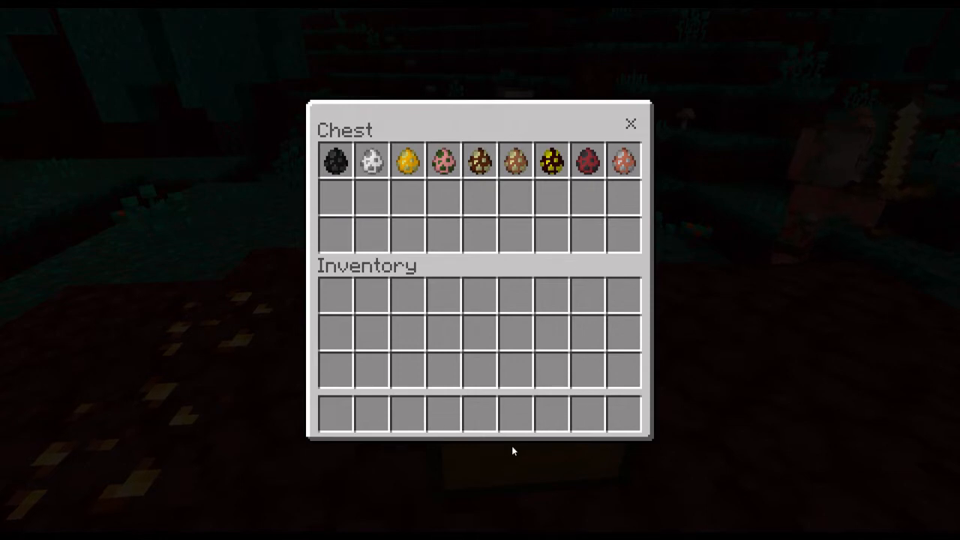
pyautogui.moveTo(831, 273)
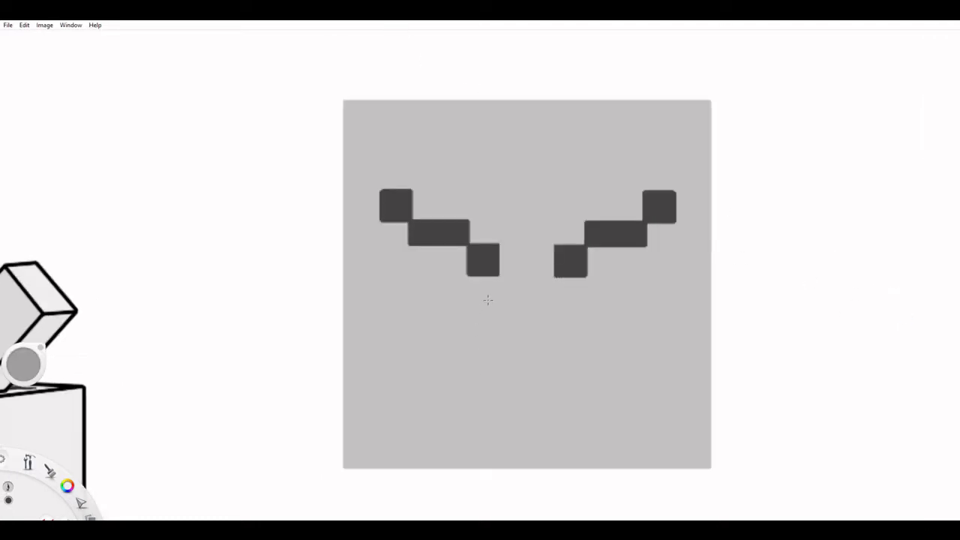
# - Paint a stepped dark rectangle as an eyebrow on the grey square face
pyautogui.moveTo(468, 308); pyautogui.dragTo(593, 342)
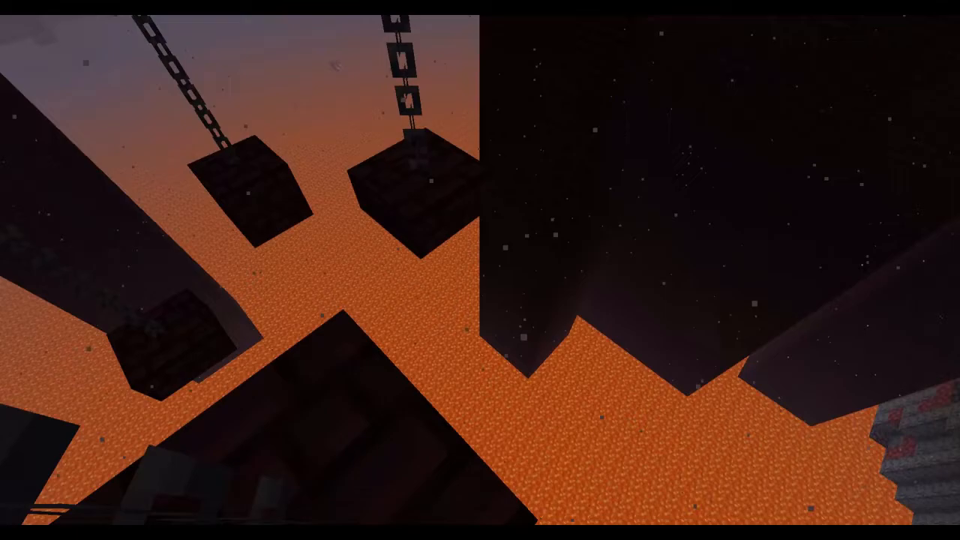
pyautogui.moveTo(480, 270)
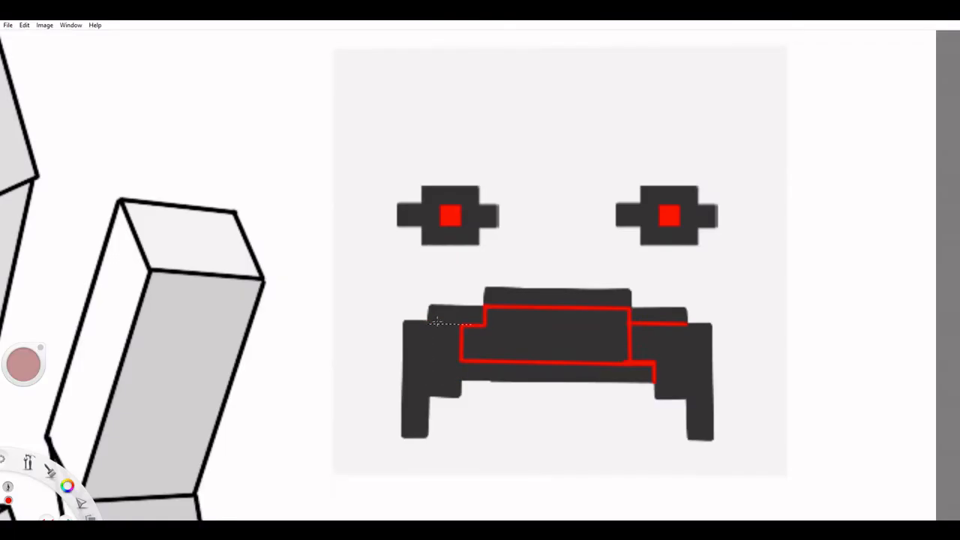
# - Fill the blocky mouth outline with solid red
pyautogui.moveTo(438, 321); pyautogui.dragTo(453, 390)
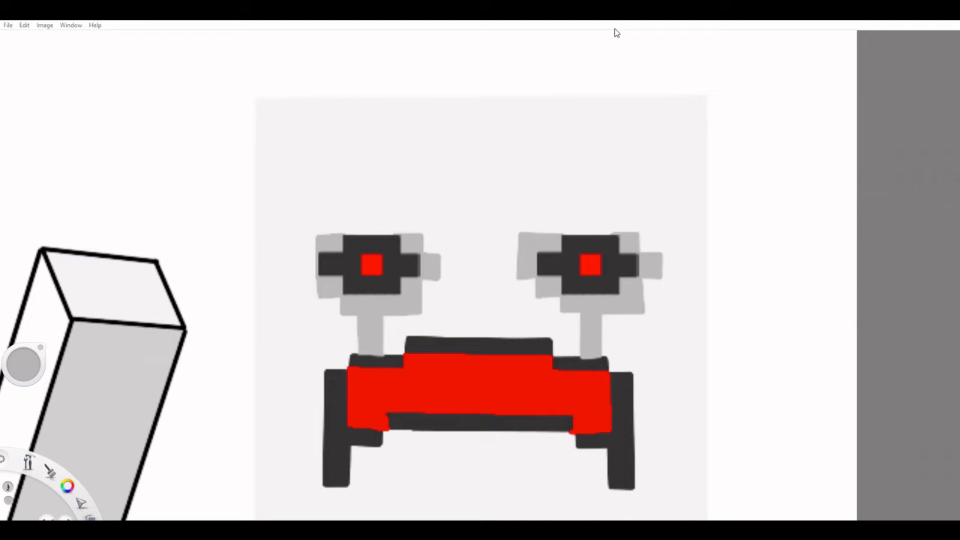
pyautogui.moveTo(905, 474)
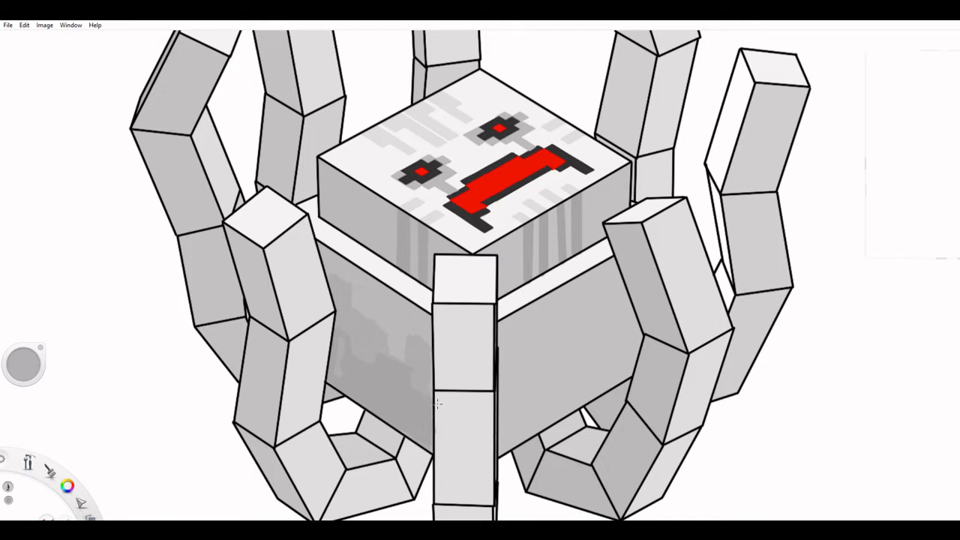
pyautogui.moveTo(339, 359)
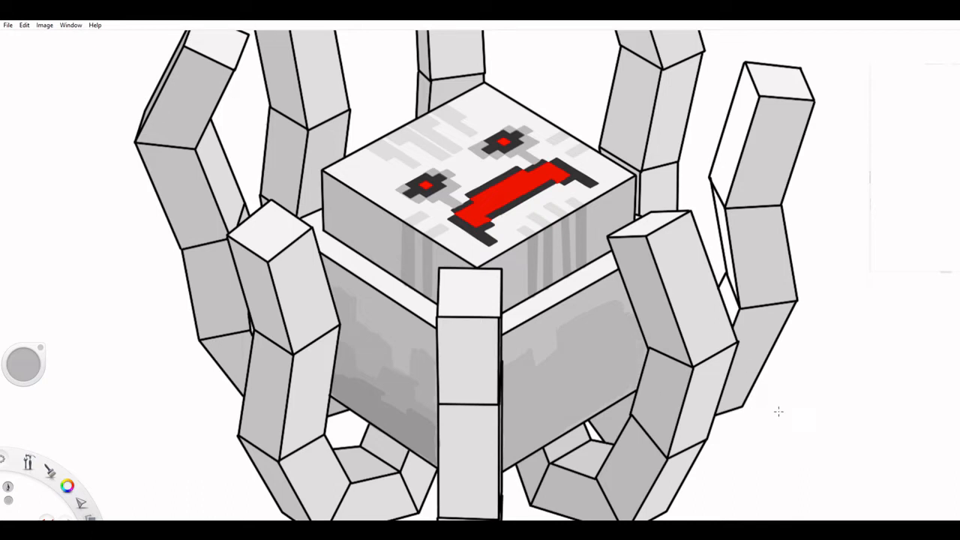
# - Shade the sides of the tentacles grey with two angled brush strokes below the cube head
pyautogui.moveTo(507, 397); pyautogui.dragTo(630, 347)
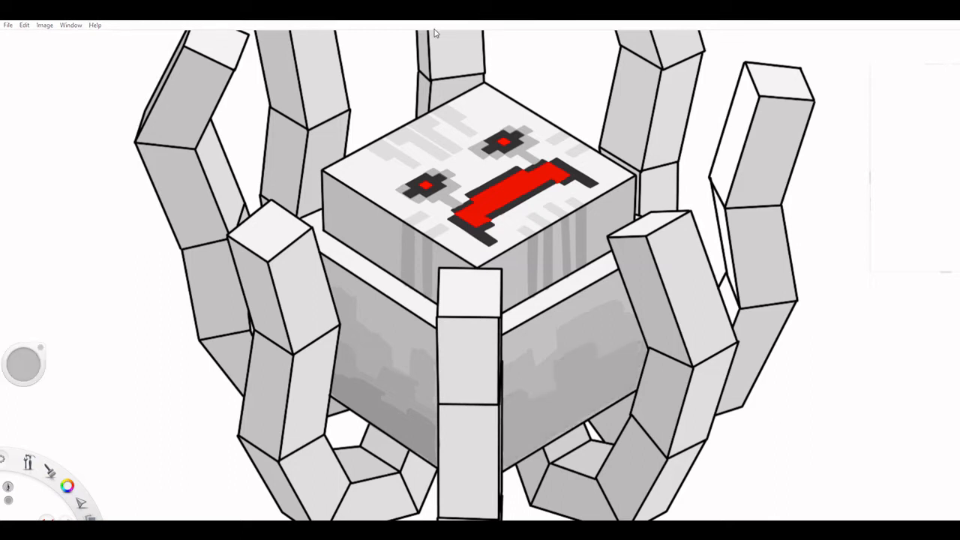
pyautogui.moveTo(513, 427); pyautogui.dragTo(629, 378)
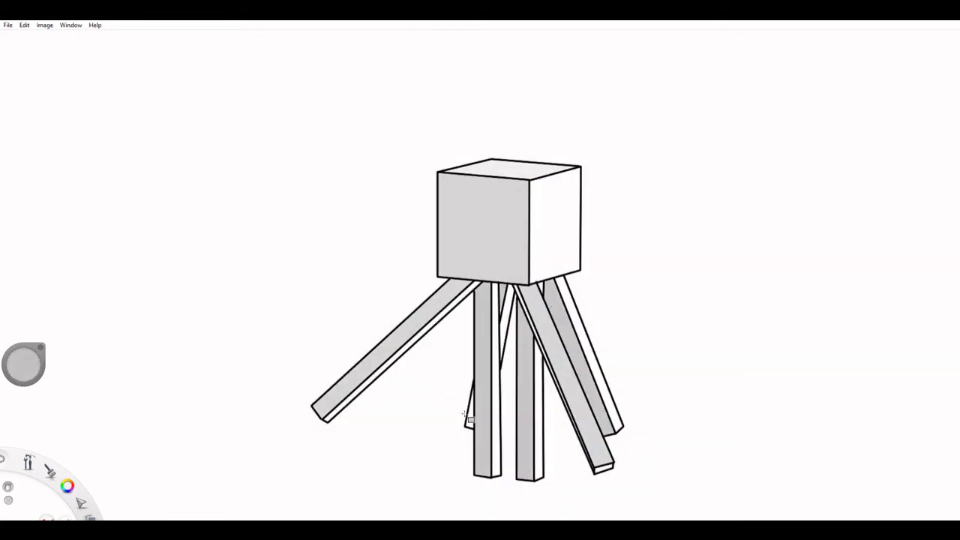
pyautogui.moveTo(783, 408)
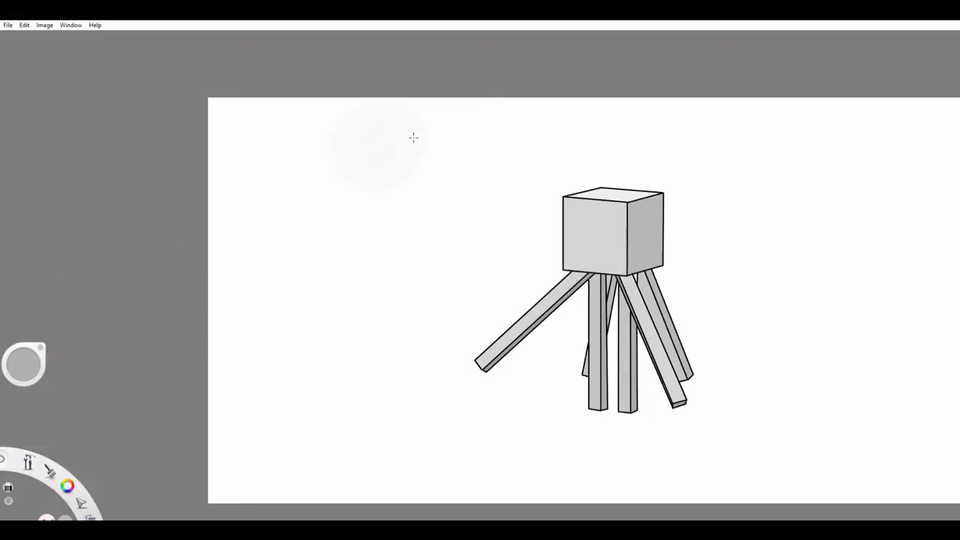
pyautogui.moveTo(900, 202)
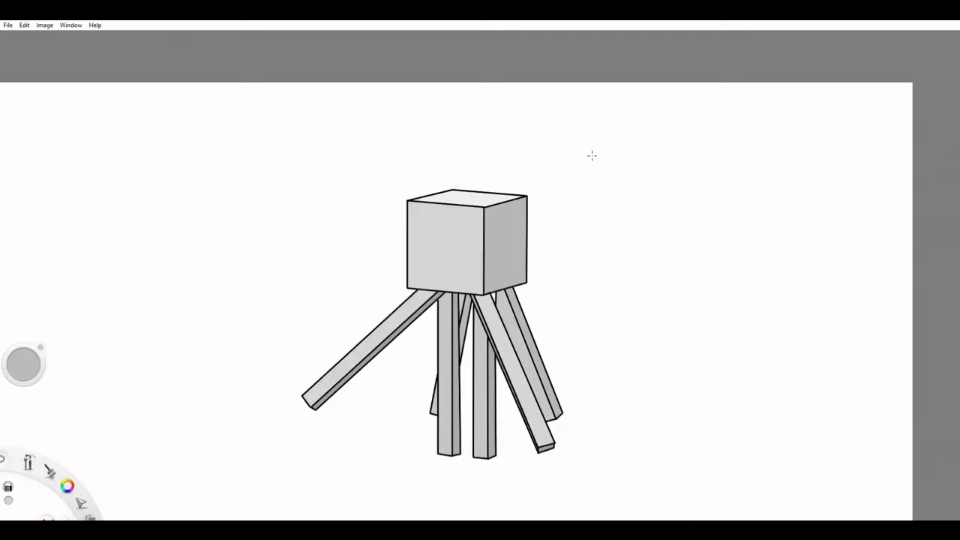
pyautogui.moveTo(135, 258)
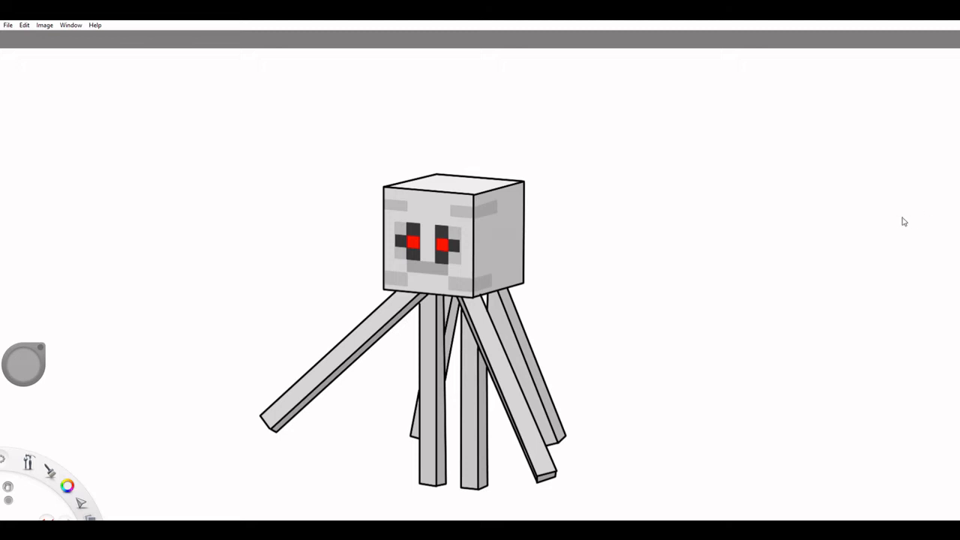
pyautogui.moveTo(855, 148)
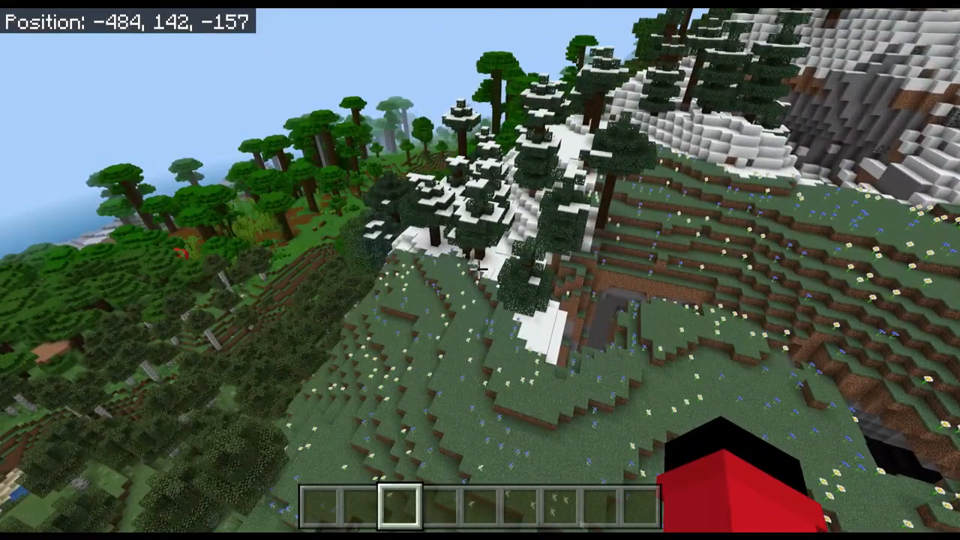
# - Enter the /seed command in chat, then exit chat back to the game
pyautogui.write('/s')
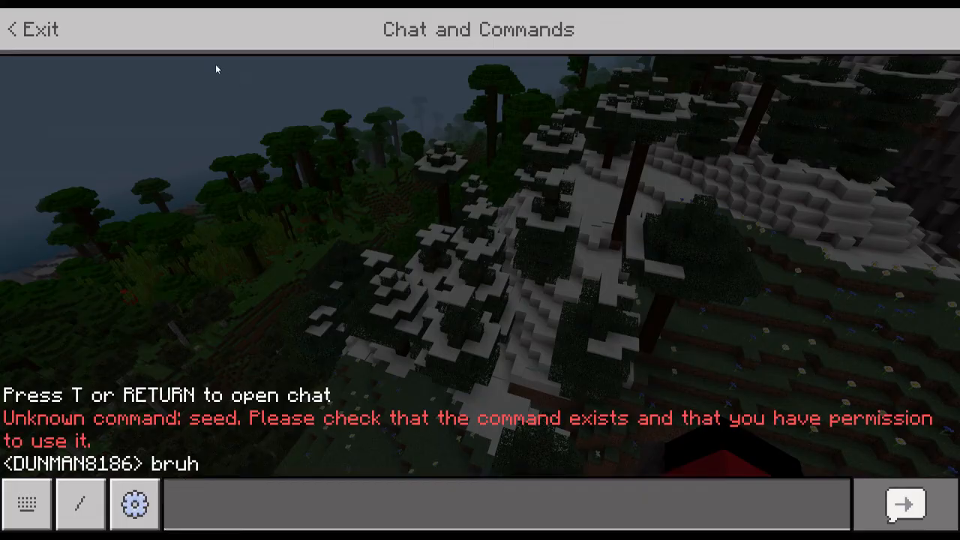
pyautogui.click(33, 28)
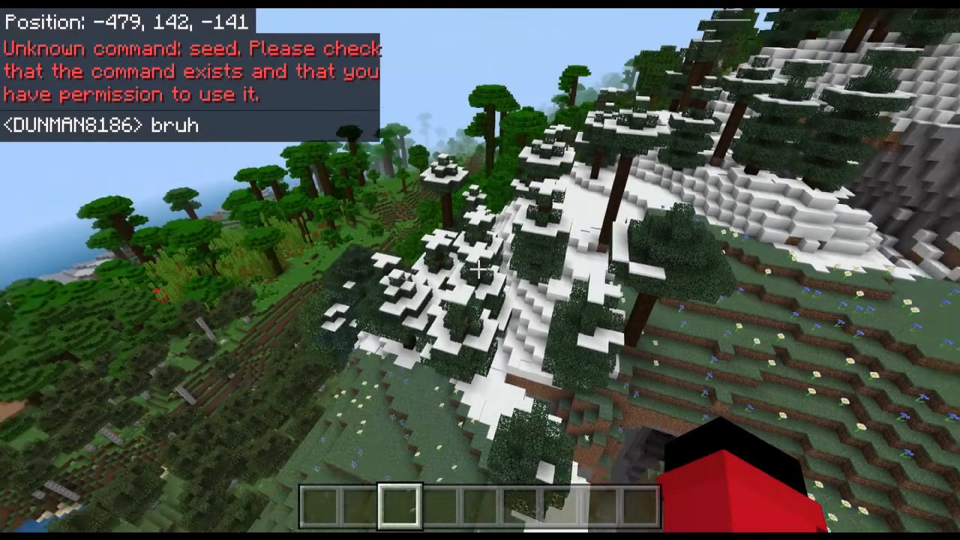